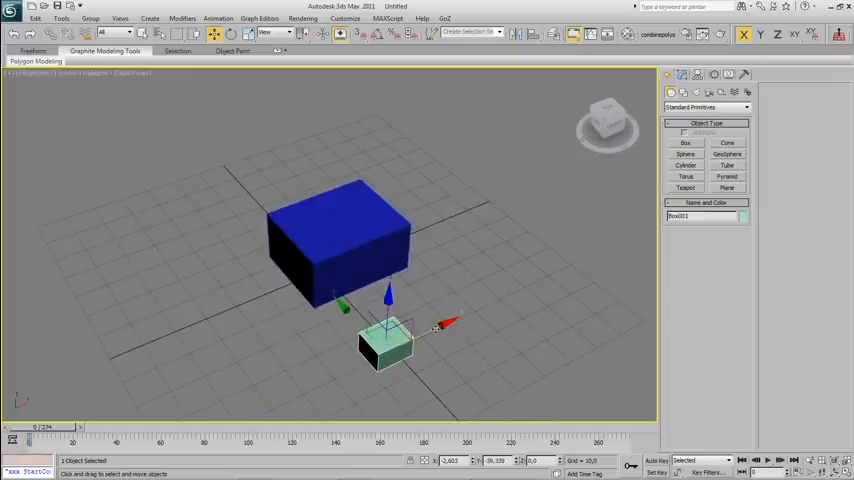
Nudge the small green box further along X, then deselect everything
drag(385, 340, 425, 330)
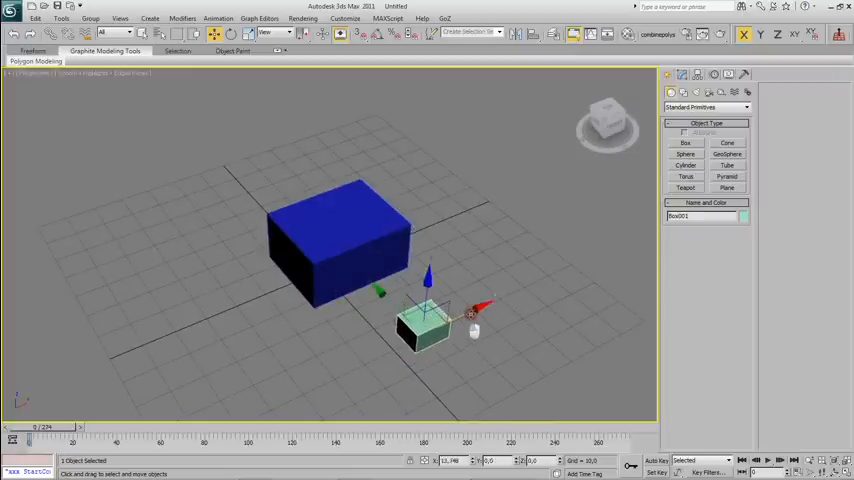
click(340, 240)
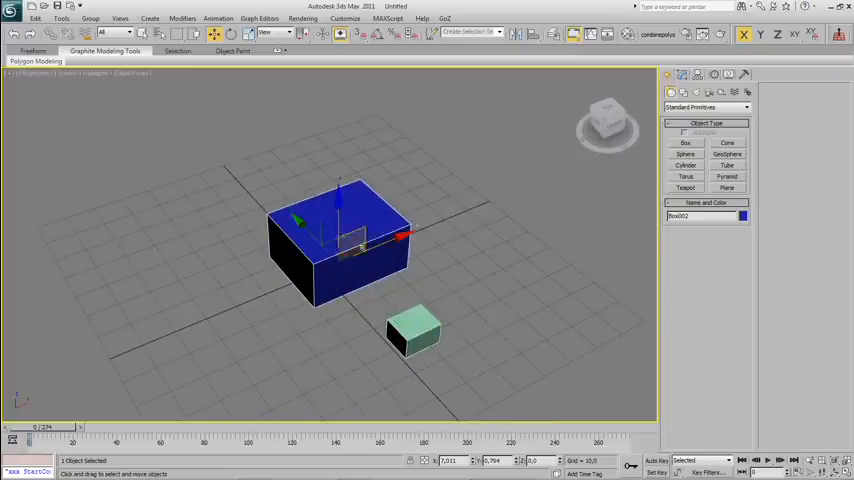
click(796, 34)
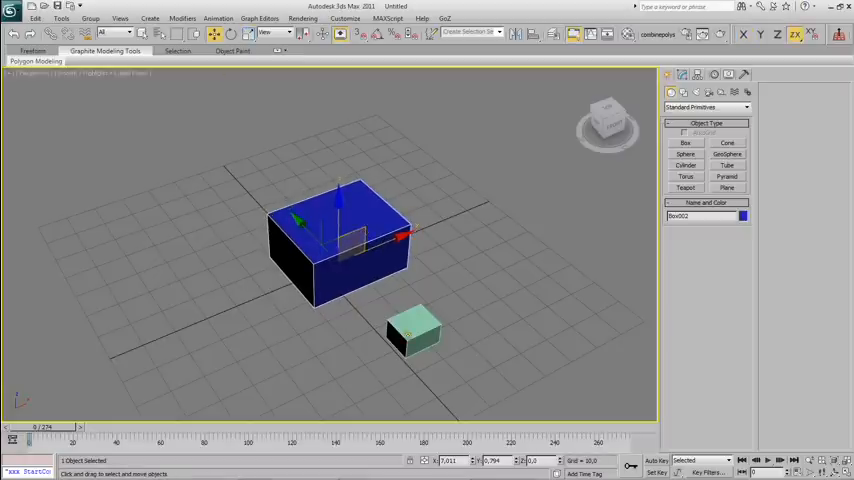
click(315, 118)
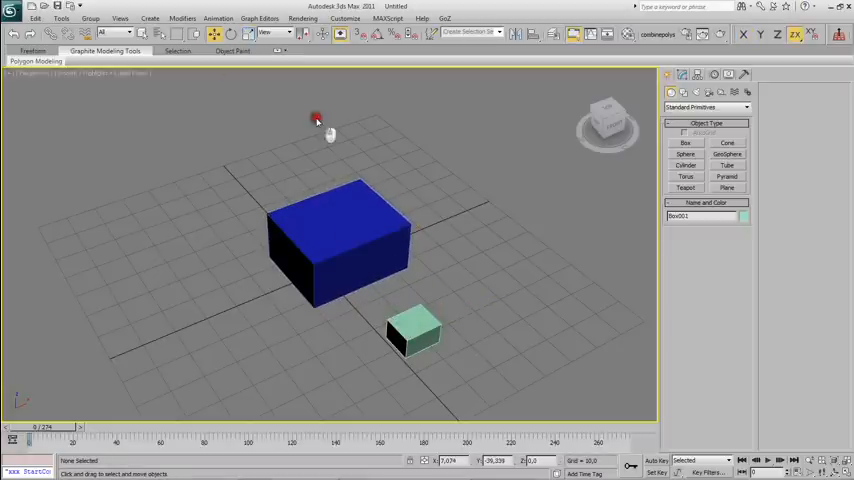
Open the Reaction Manager from the Animation menu and list the small box's attributes to pick its Position
click(217, 18)
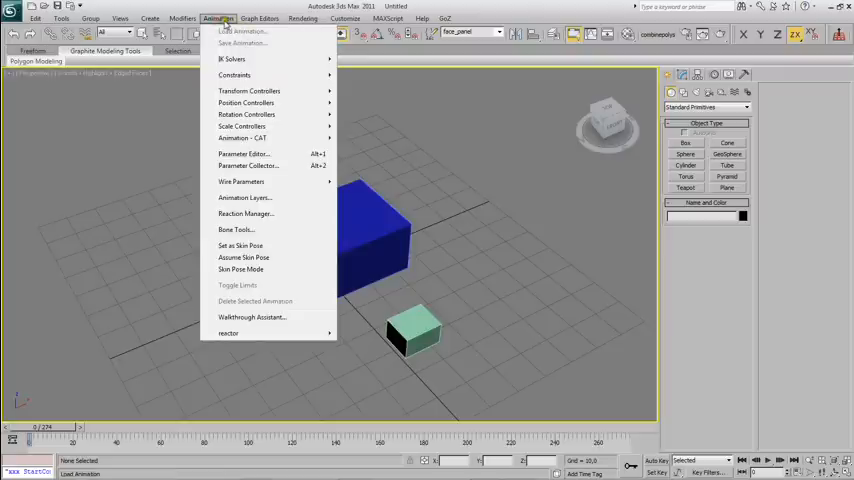
click(245, 213)
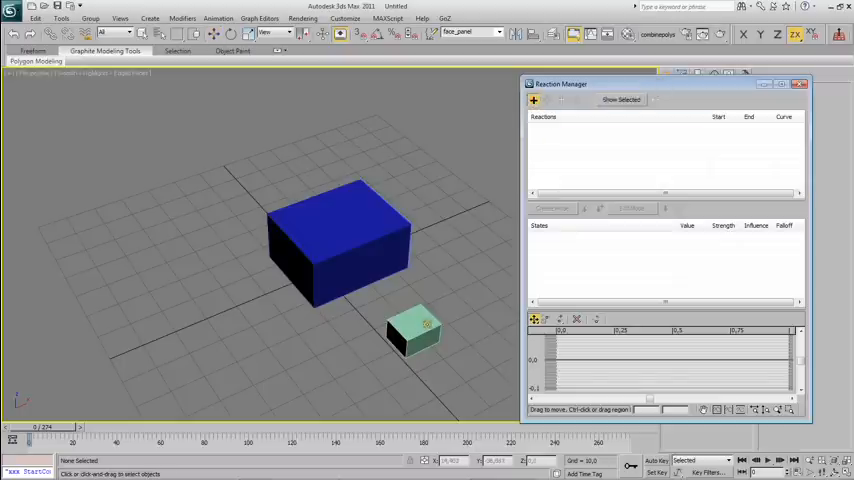
right_click(413, 330)
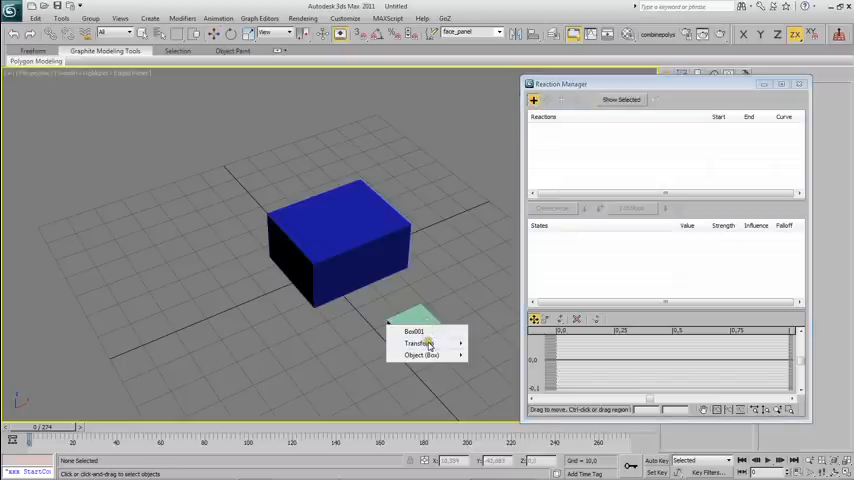
mouse_move(419, 343)
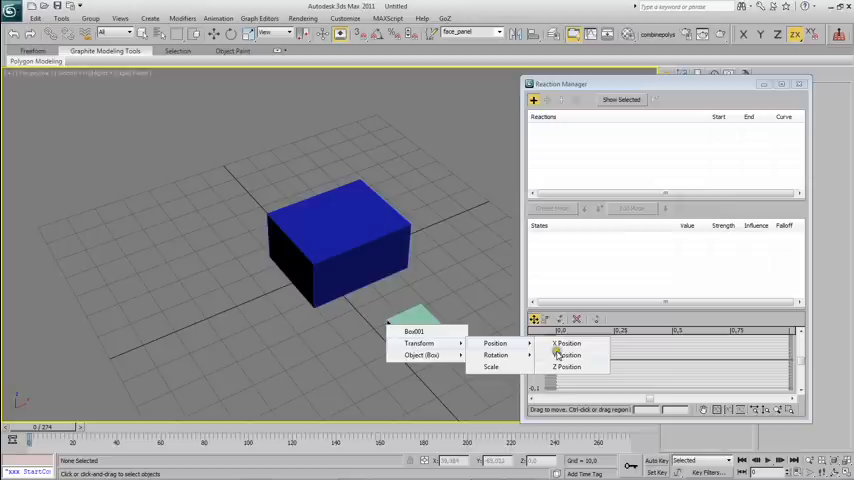
Set the small box's X Position as driver and add the blue box's Scale as driven
click(567, 344)
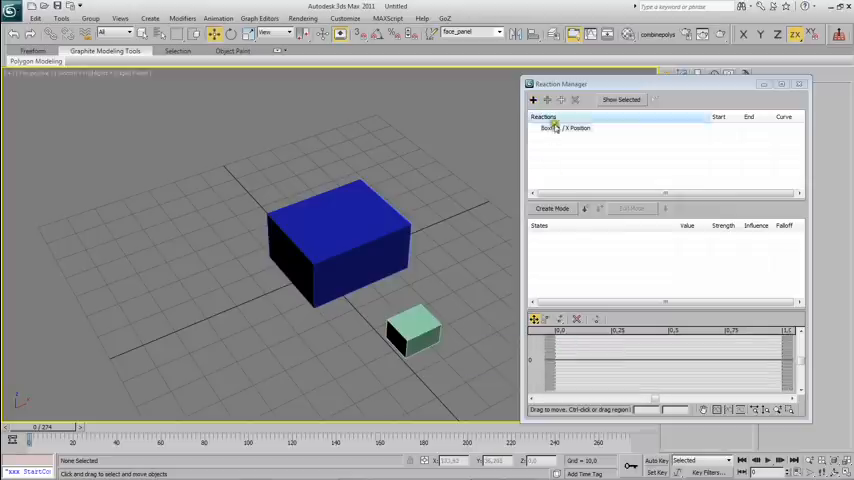
click(563, 128)
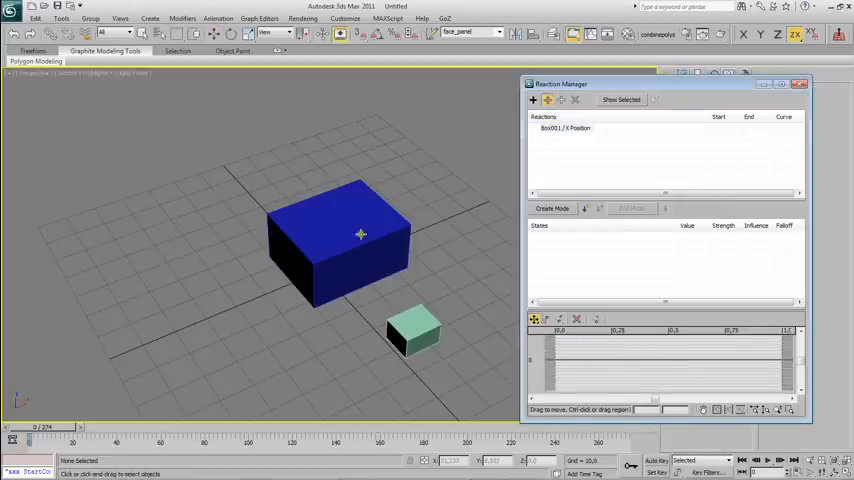
right_click(360, 235)
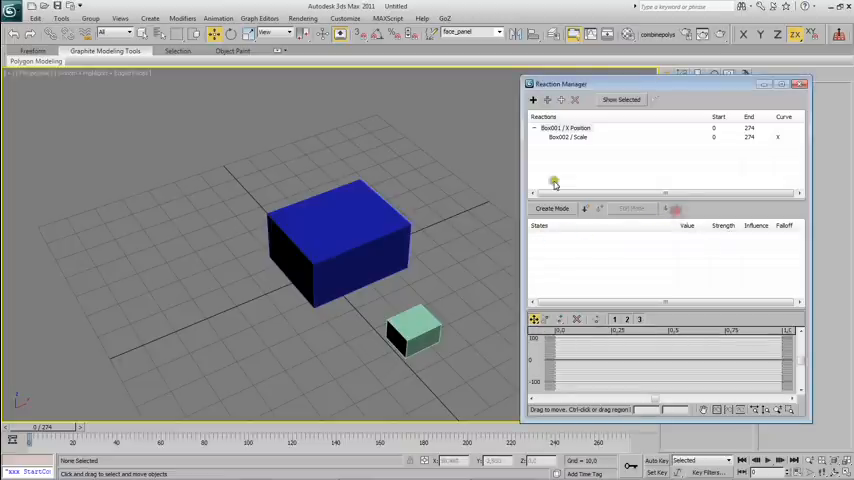
Create the first reaction state pairing X value 7.074 with the blue box's scale of 1.0
click(567, 128)
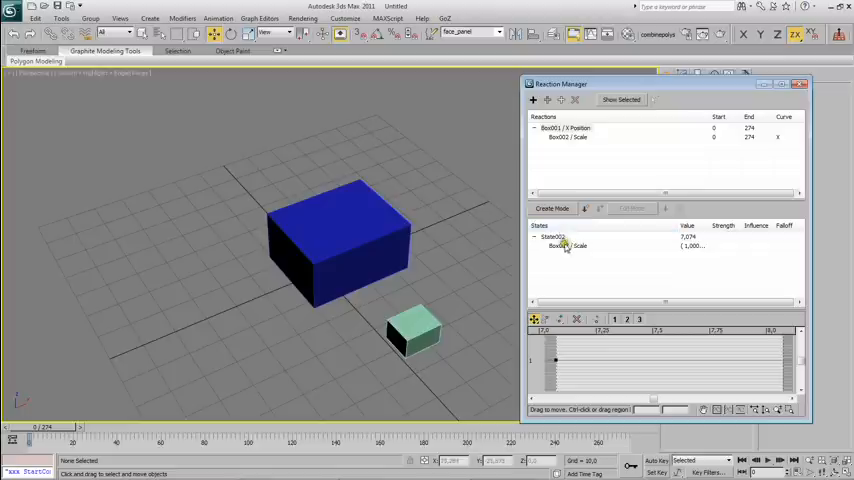
click(553, 237)
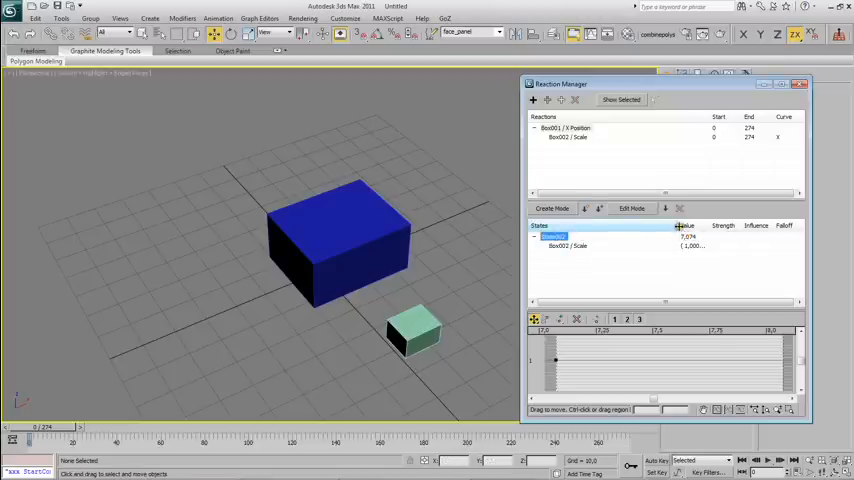
click(413, 337)
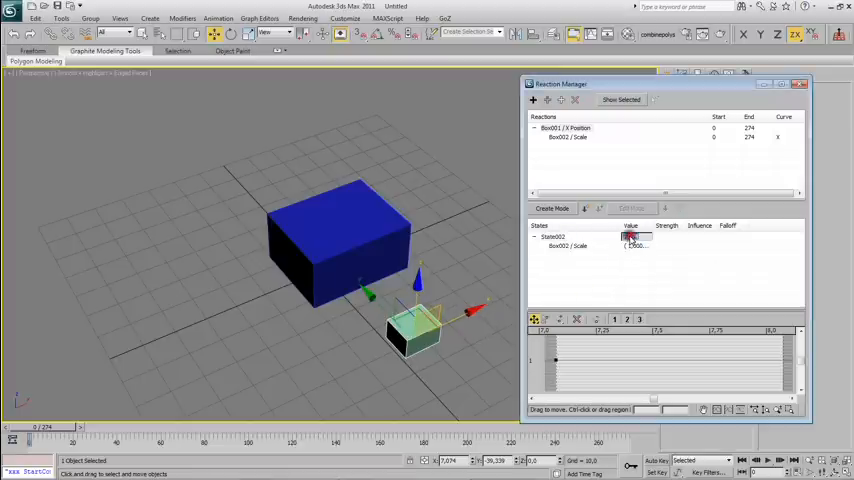
click(567, 246)
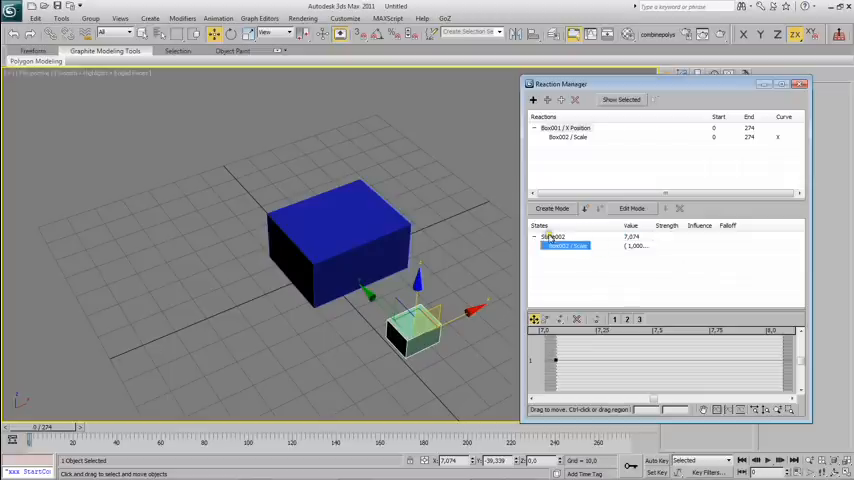
click(556, 237)
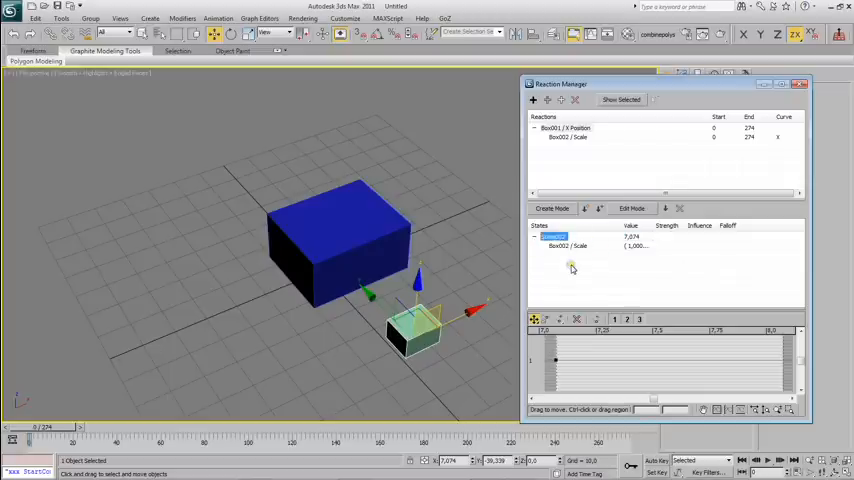
click(586, 208)
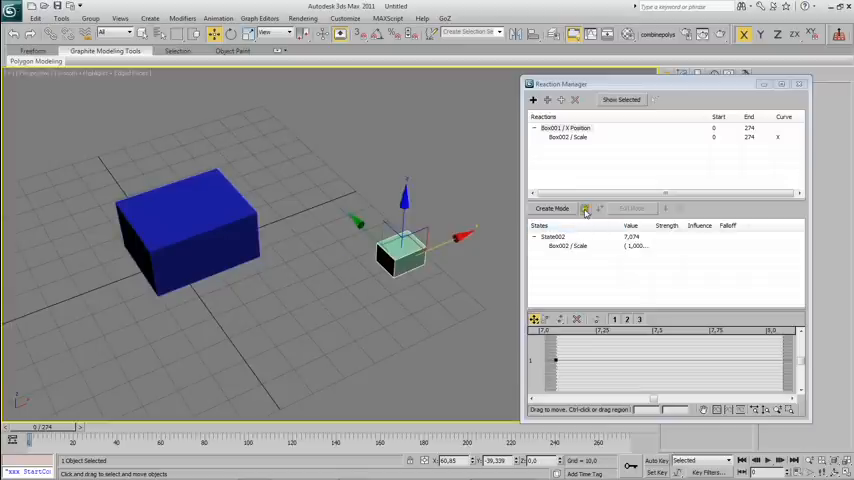
Create a second state at X 60.85 and enter Edit Mode to enlarge the blue box
click(585, 208)
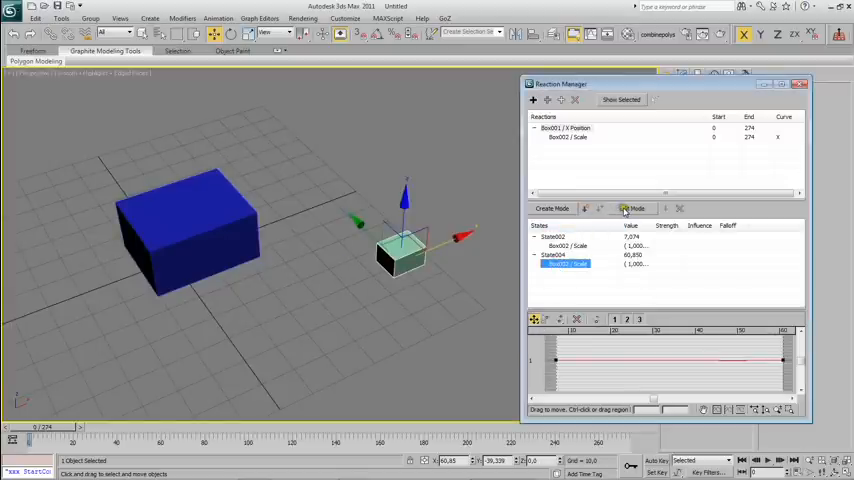
click(631, 208)
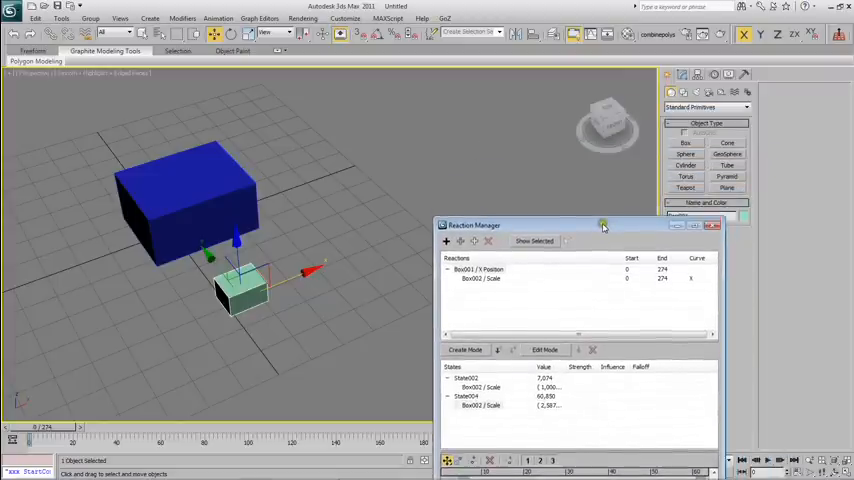
Move the small box to X 132.671, select State005 and enter Edit Mode to shrink the blue box
drag(603, 224, 613, 109)
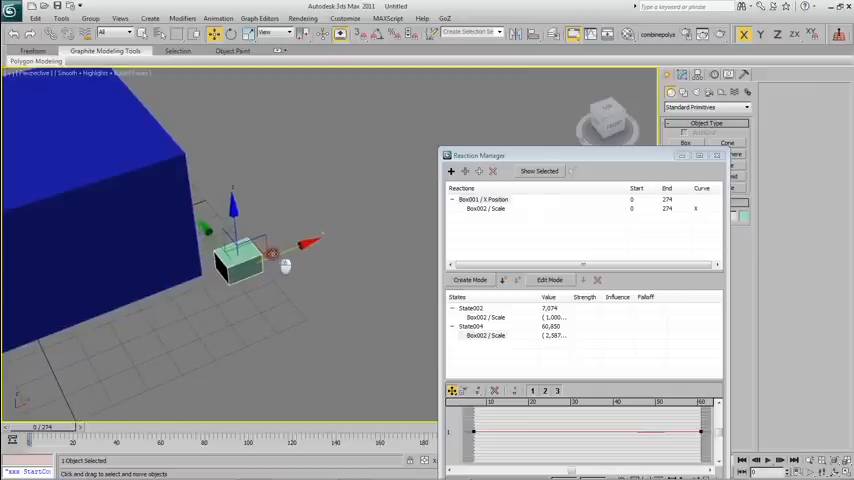
drag(240, 255, 415, 195)
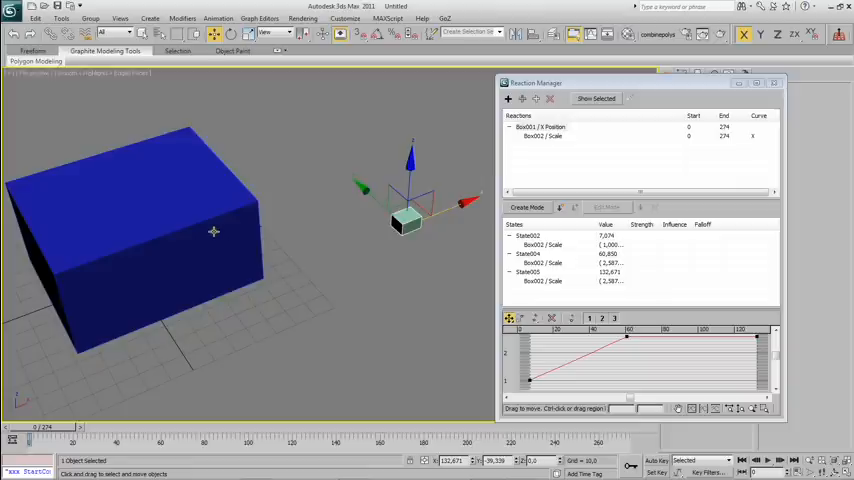
mouse_move(483, 210)
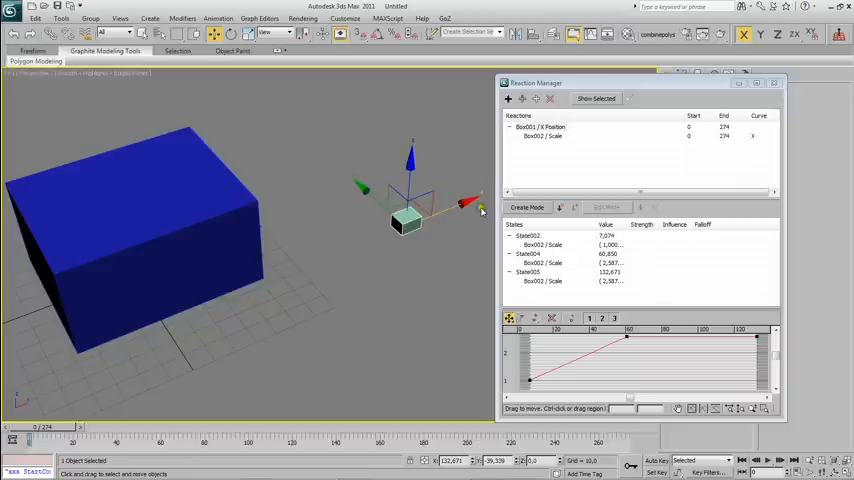
mouse_move(552, 280)
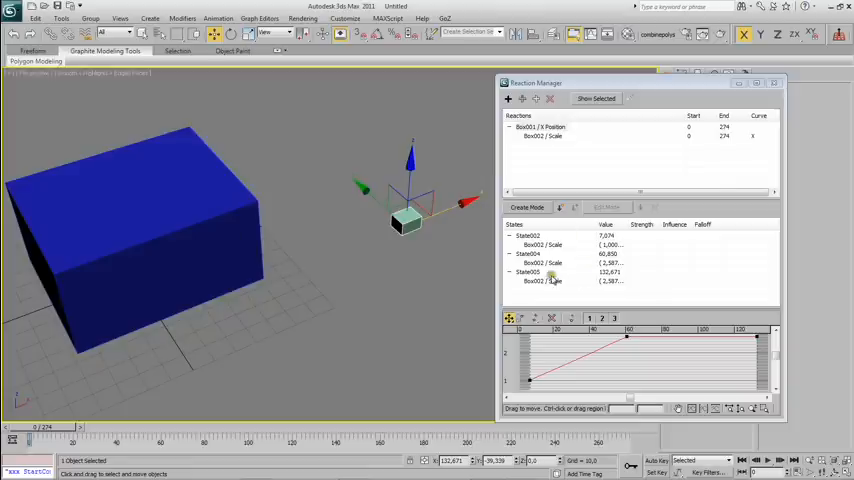
click(530, 271)
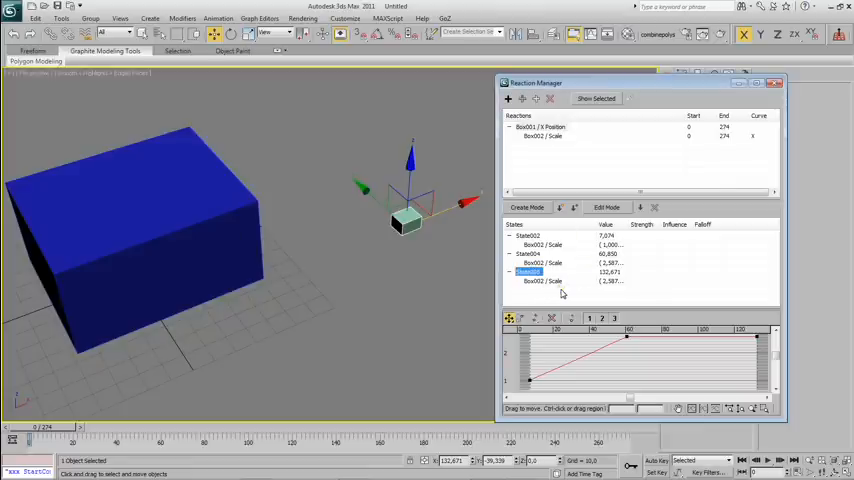
click(606, 207)
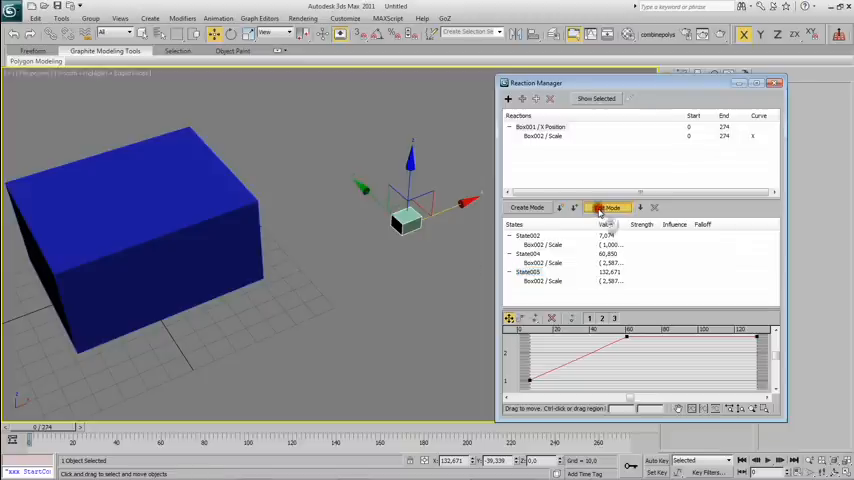
click(607, 207)
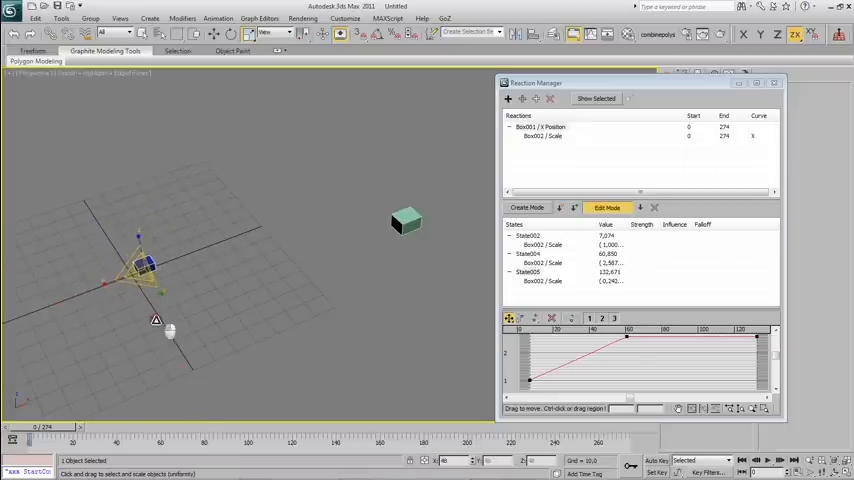
Exit Edit Mode and drag the small box along X to test the scale reaction
click(607, 207)
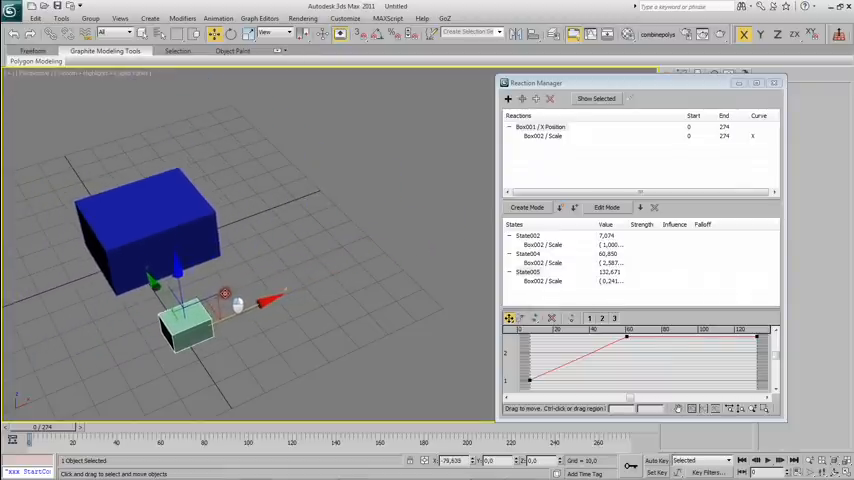
drag(225, 293, 230, 312)
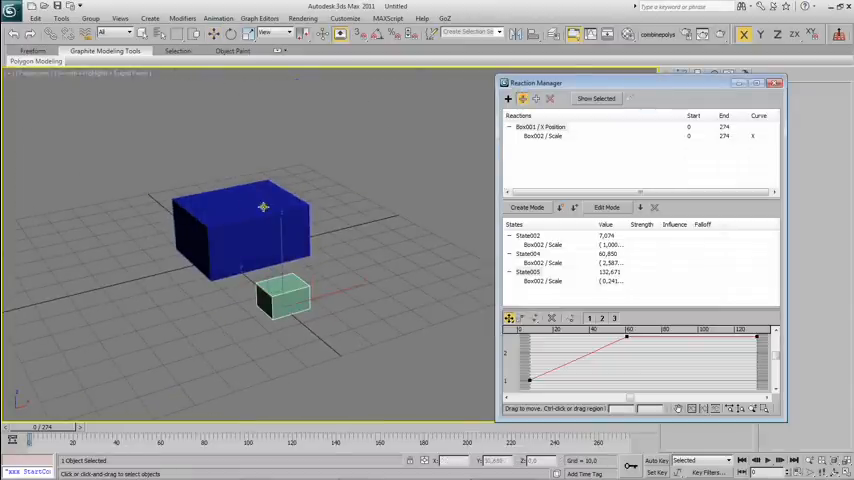
Add the big box's Z Rotation as a second driven attribute and select its State005 entry
right_click(263, 208)
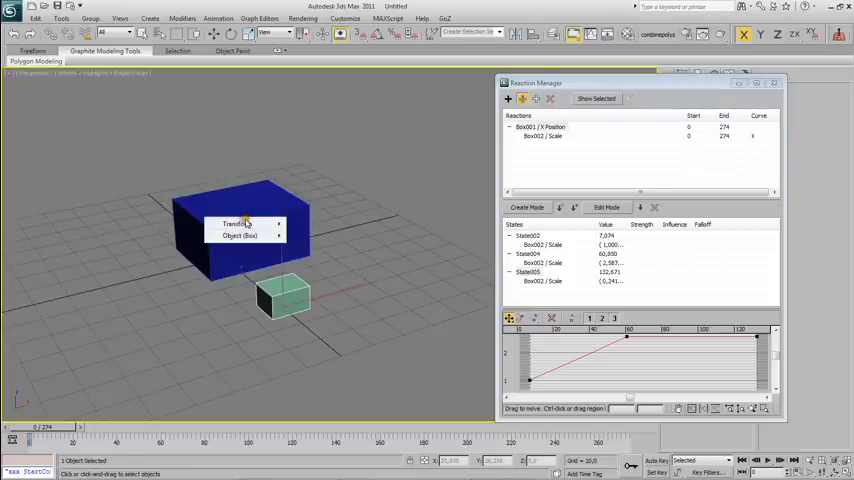
mouse_move(237, 223)
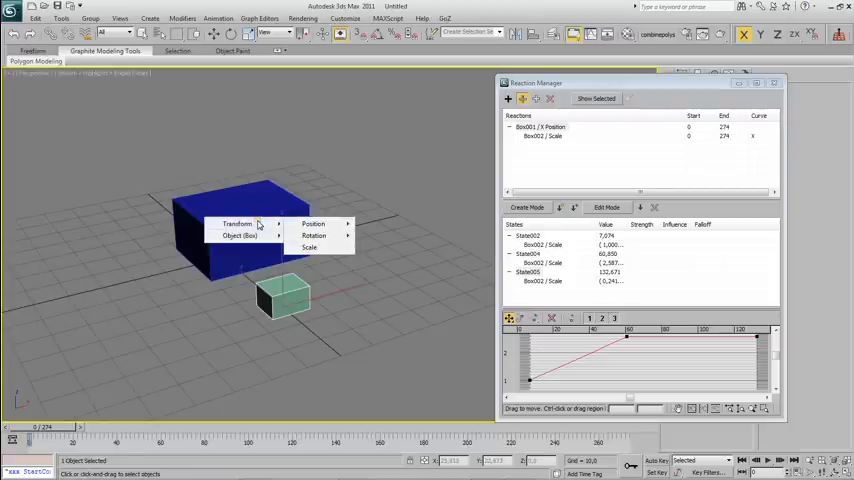
mouse_move(315, 223)
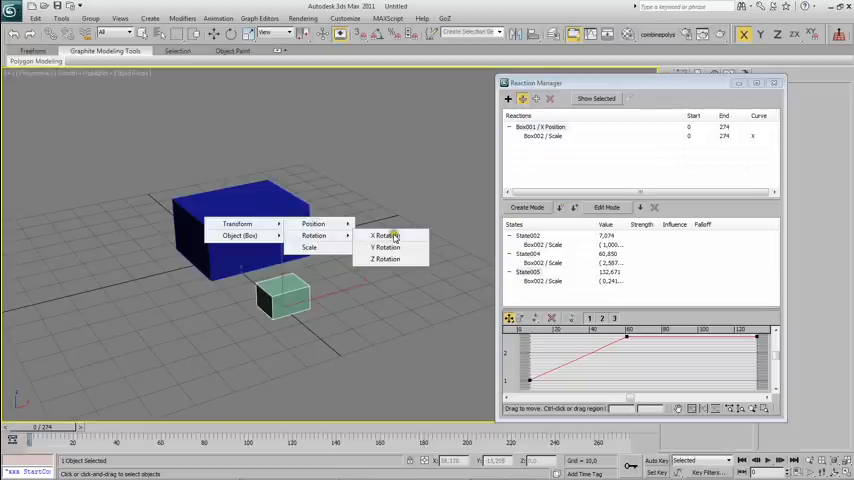
click(385, 258)
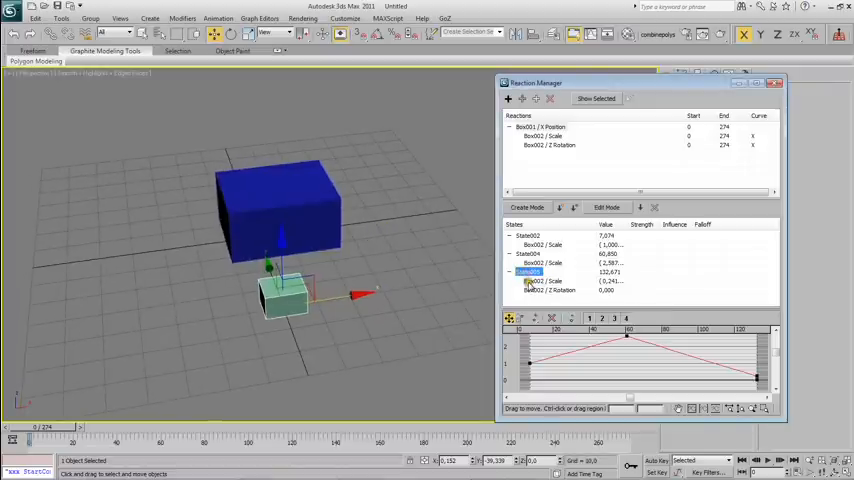
click(548, 289)
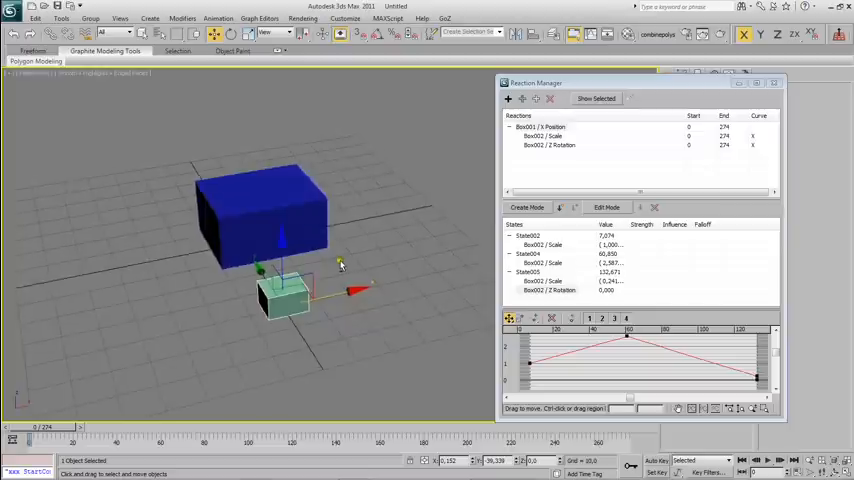
click(657, 207)
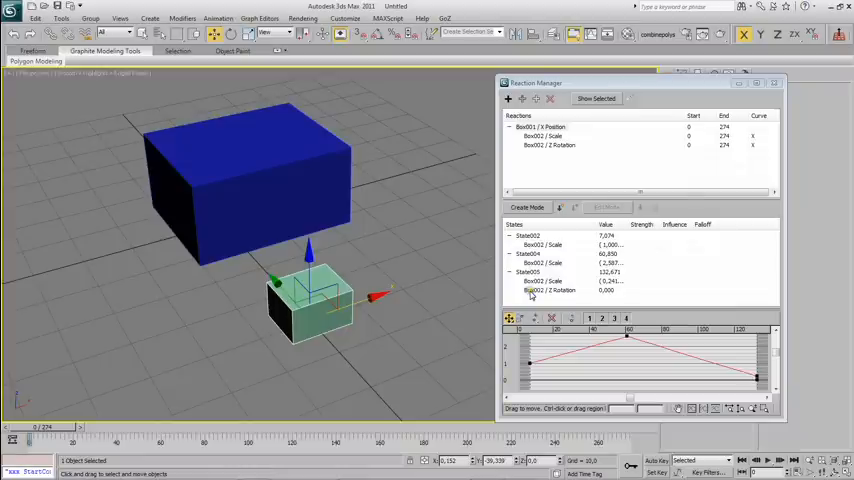
click(548, 290)
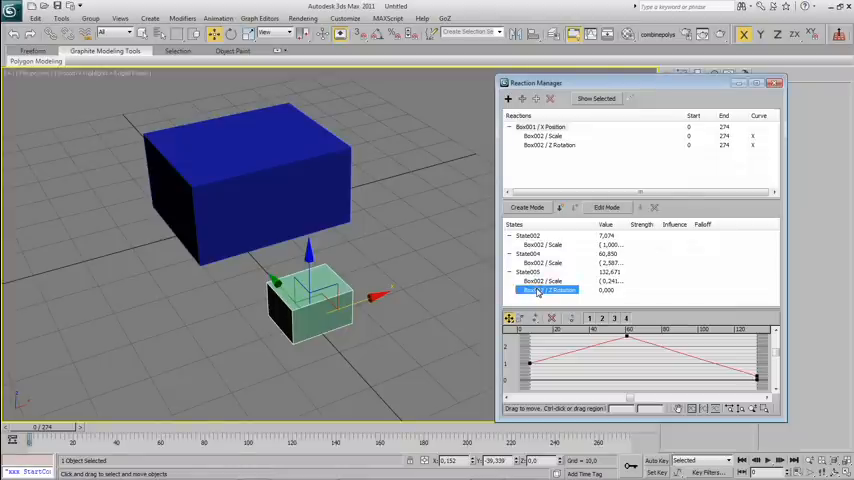
click(547, 145)
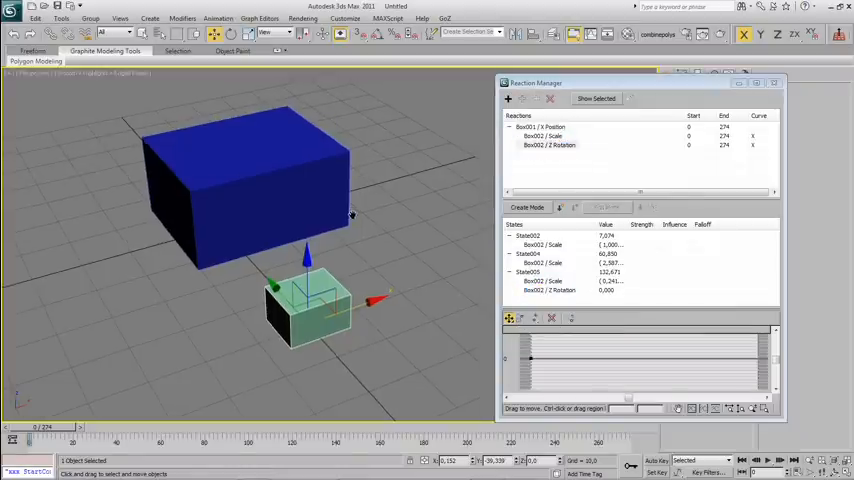
Show the Z Rotation curve and select the first and middle states' rotation entries
click(548, 145)
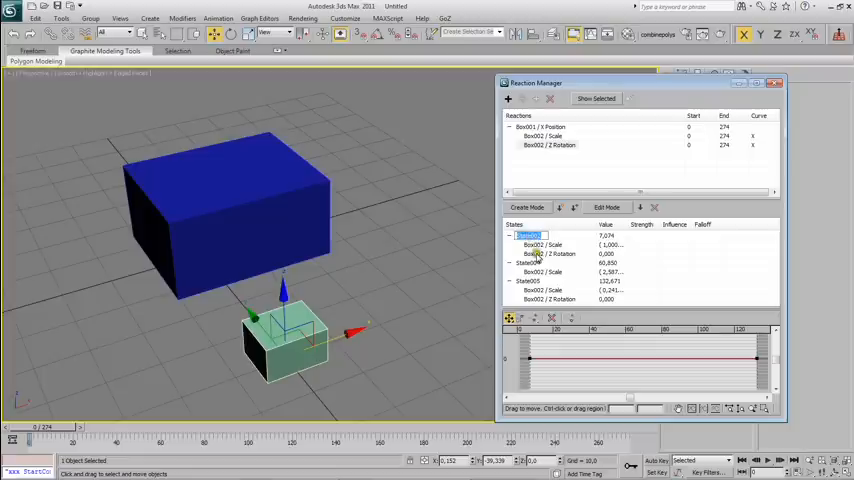
click(527, 262)
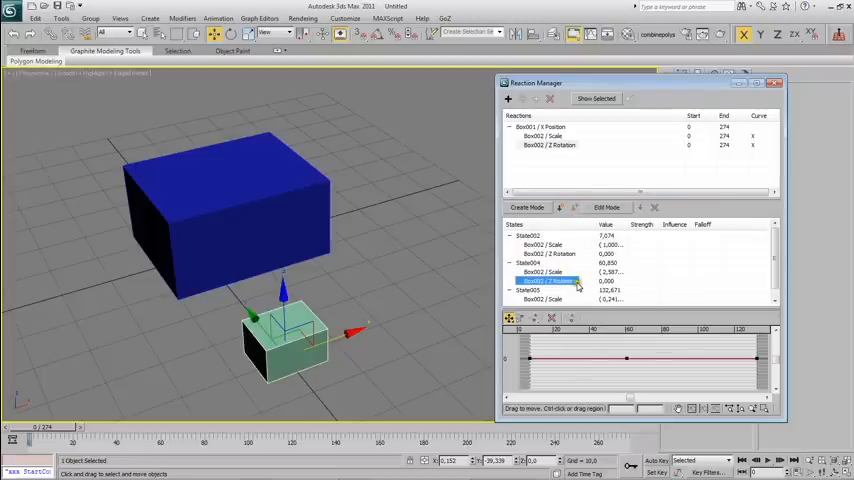
click(548, 253)
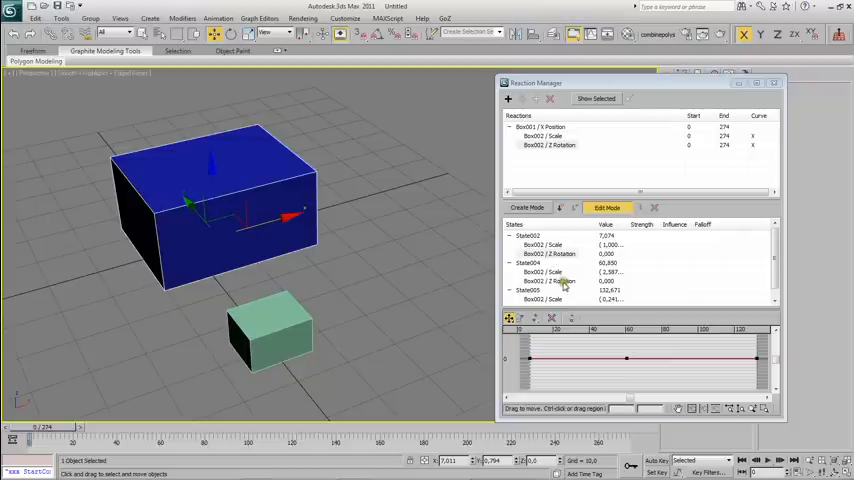
Reselect the middle and first states' Z Rotation entries and exit Edit Mode
click(547, 281)
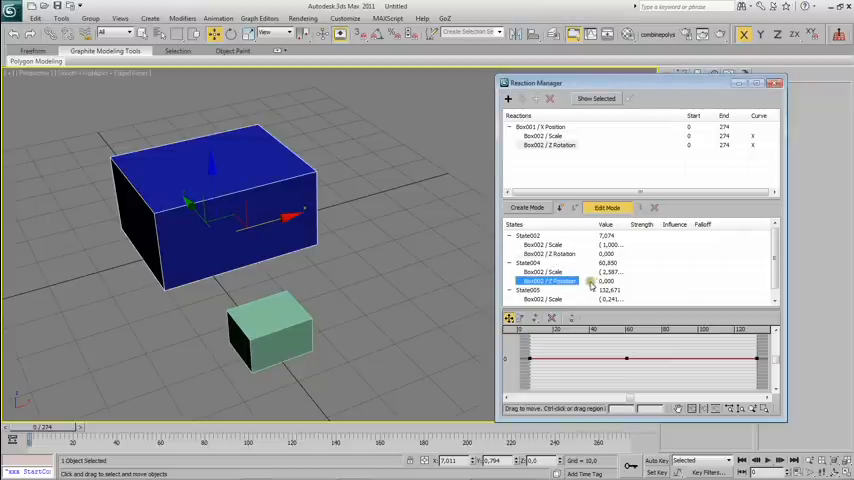
click(547, 253)
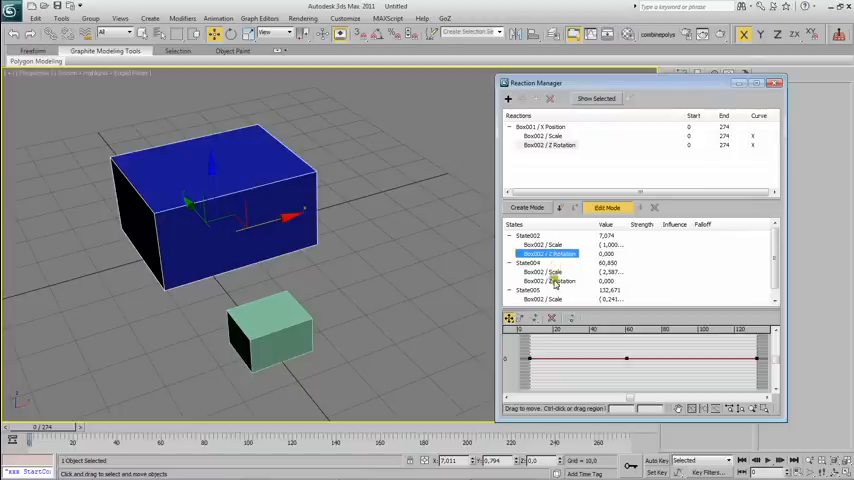
click(548, 281)
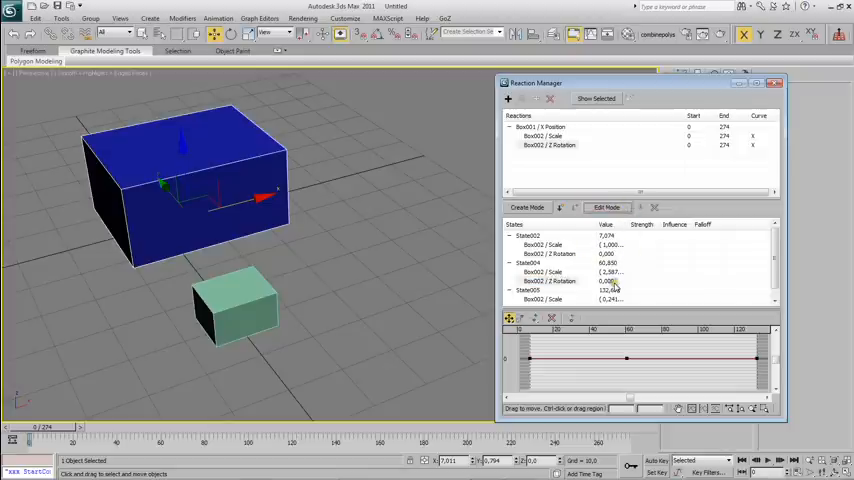
click(610, 281)
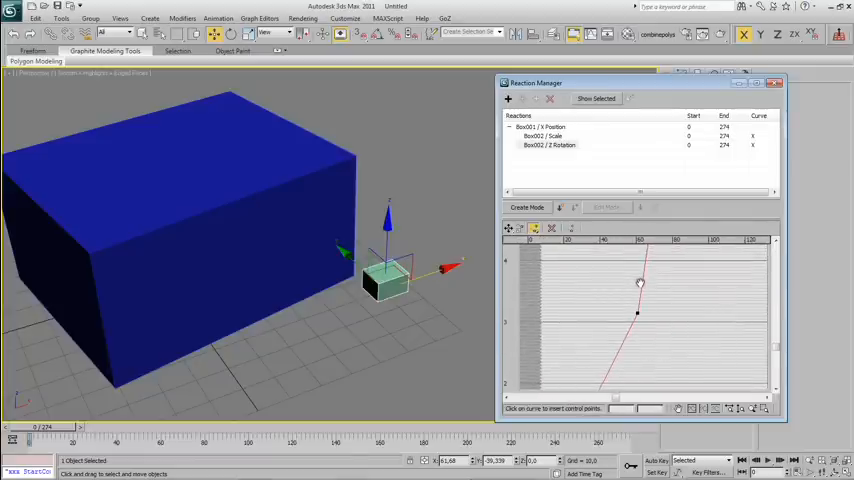
Add a control point to the Z Rotation reaction curve and position it near X 62
drag(640, 283, 644, 270)
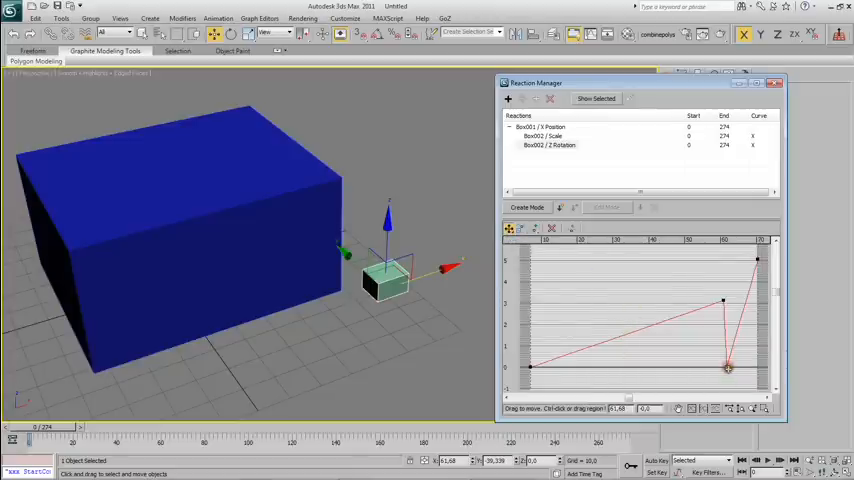
drag(727, 367, 733, 308)
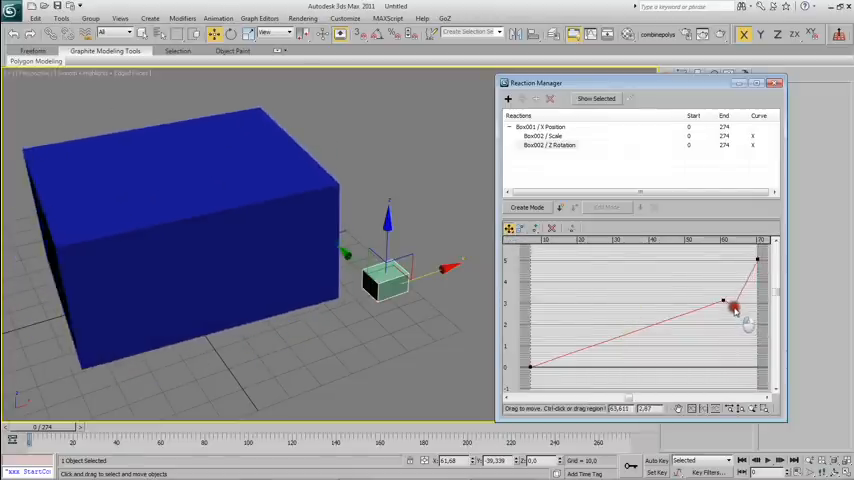
drag(735, 309, 735, 303)
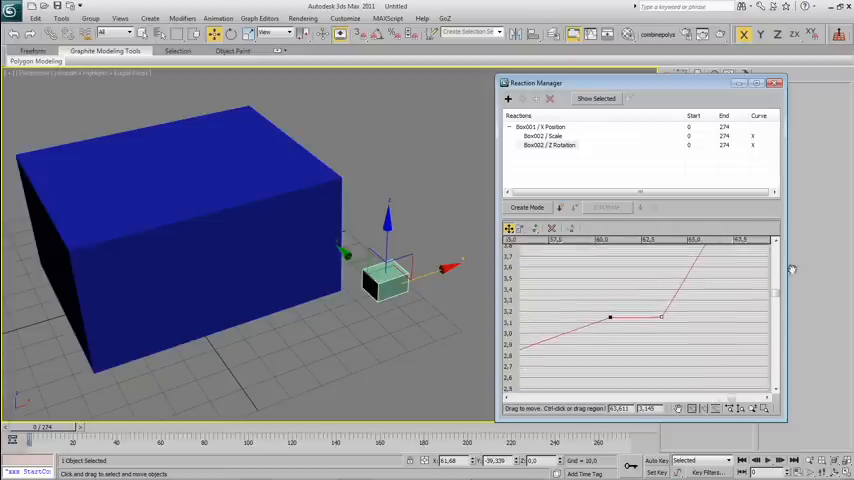
Zoom into the middle points, level that segment, and raise the last point much higher
drag(660, 318, 663, 320)
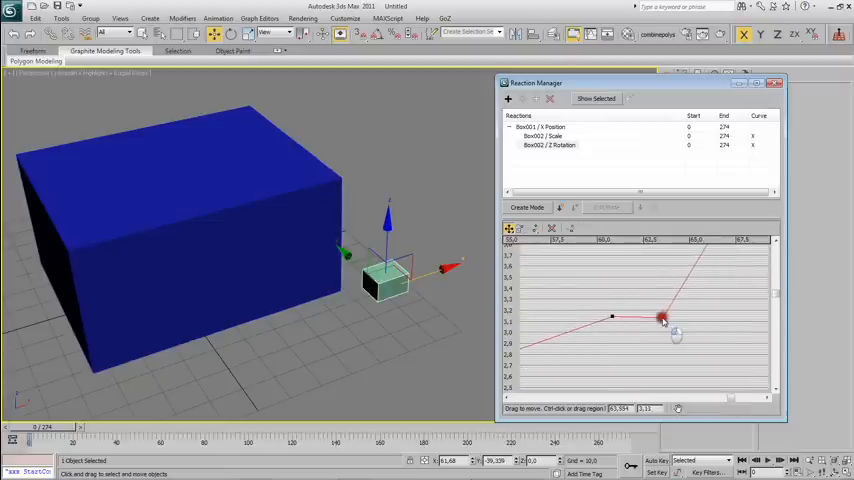
drag(663, 320, 661, 328)
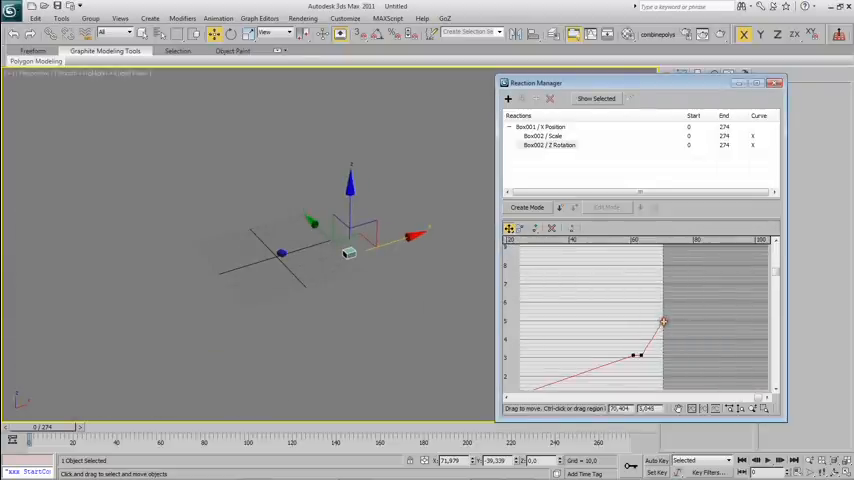
drag(663, 322, 669, 222)
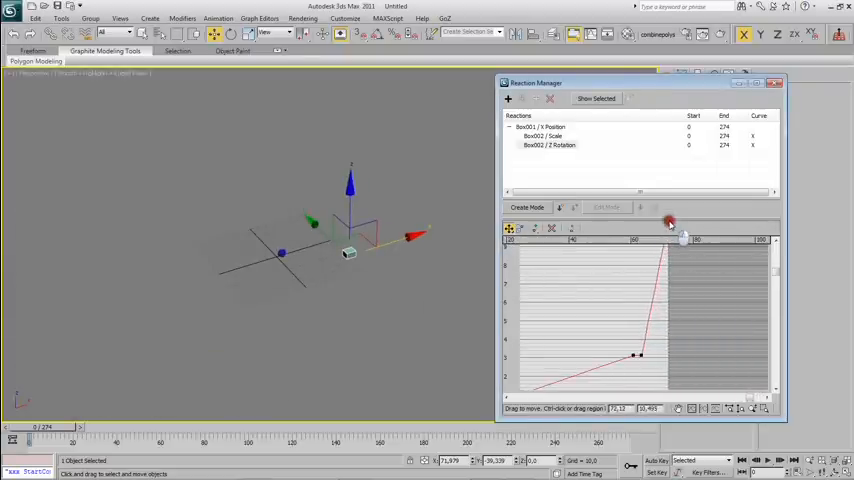